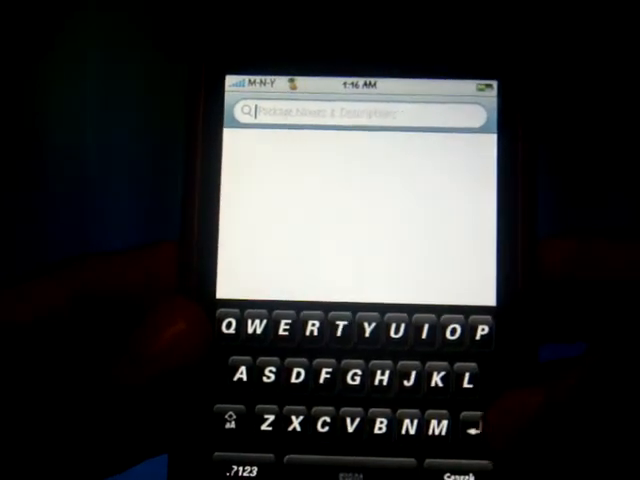
# Search Cydia for the text mask theme by entering 'te' in the search field
pyautogui.write('te')
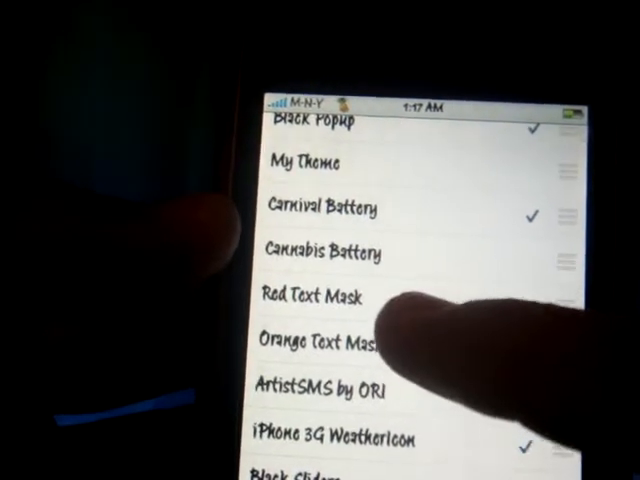
# Turn on the Green Text Mask row in WinterBoard's installed themes list
pyautogui.click(310, 296)
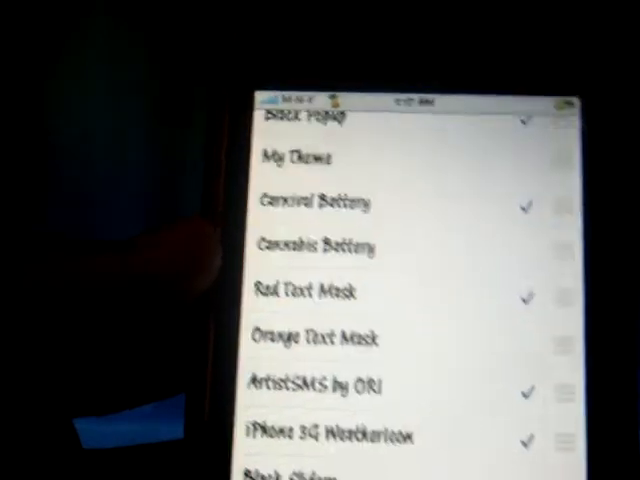
pyautogui.scroll(-3)
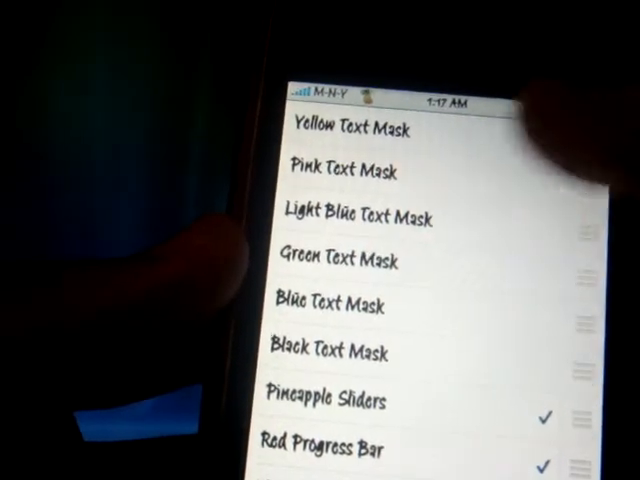
pyautogui.click(344, 264)
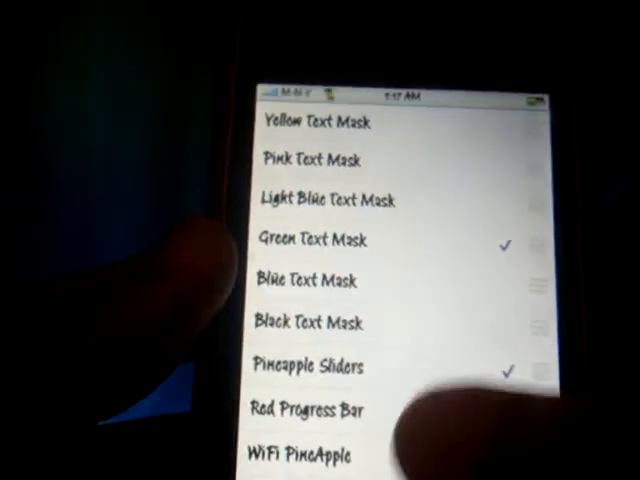
pyautogui.scroll(-3)
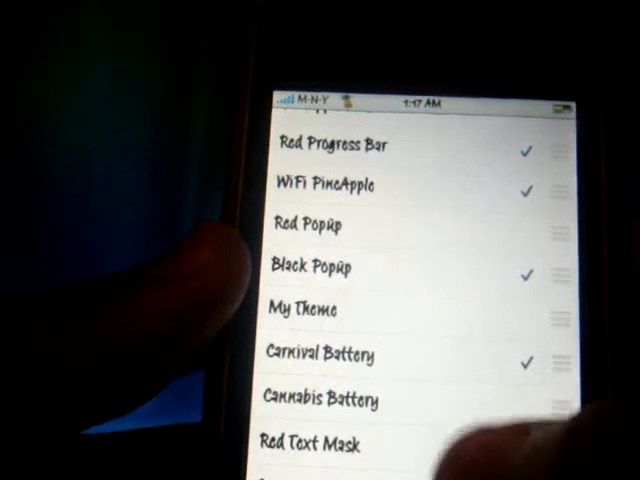
pyautogui.scroll(-3)
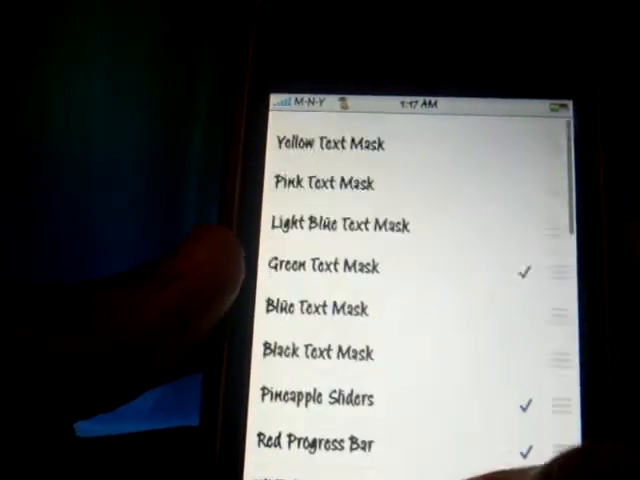